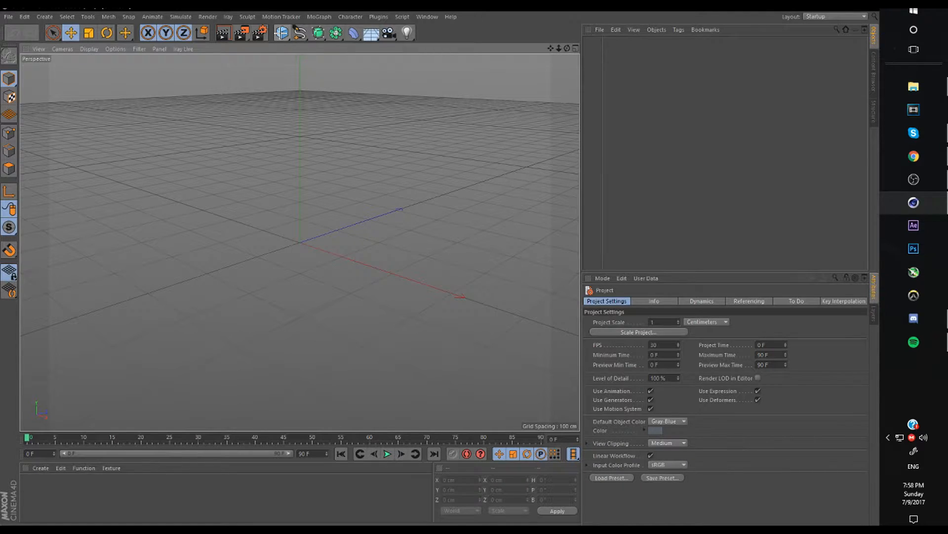
pyautogui.moveTo(282, 32)
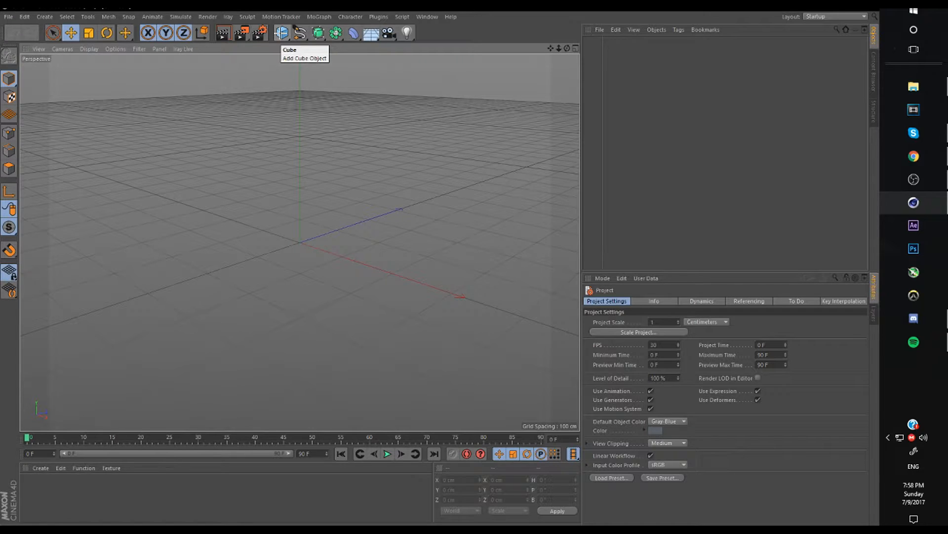
# Add a cube, keyframe it moving along the X axis, and play the slide.
pyautogui.click(282, 33)
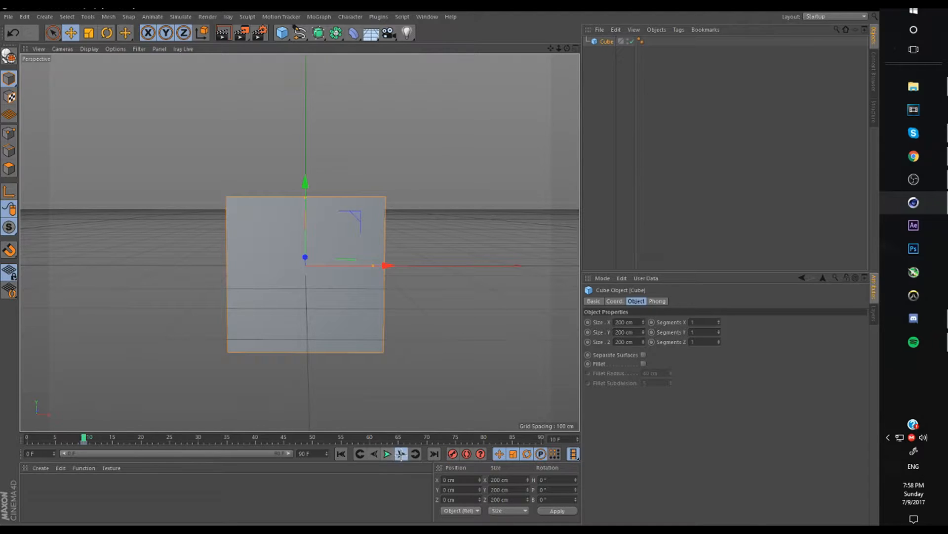
pyautogui.moveTo(375, 264); pyautogui.dragTo(502, 264)
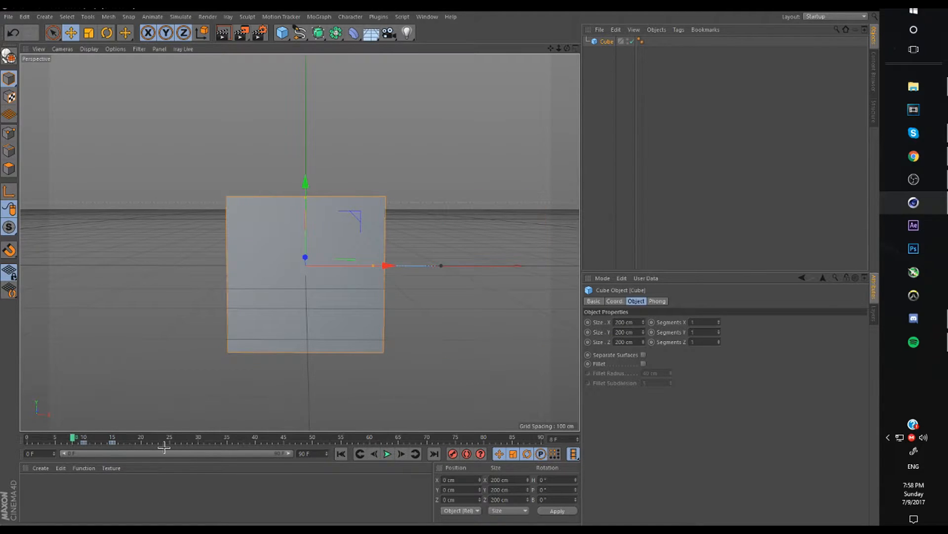
pyautogui.click(388, 453)
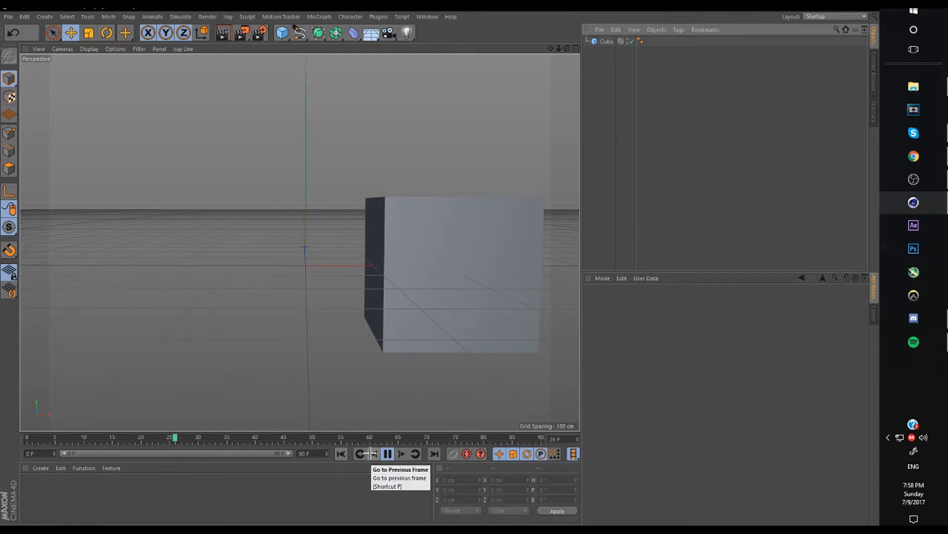
# Stop playback and adjust the tangents on the cube's Position X F-curve.
pyautogui.click(450, 273)
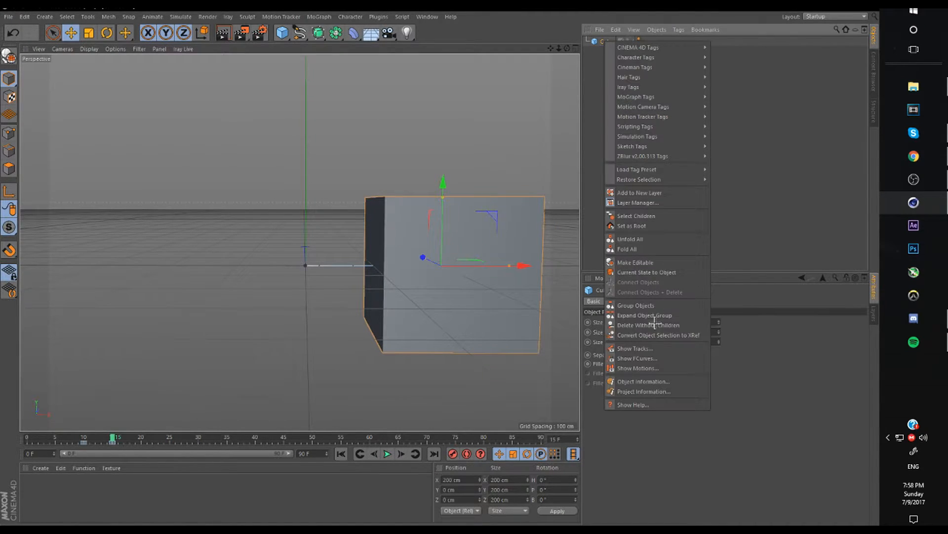
pyautogui.click(637, 358)
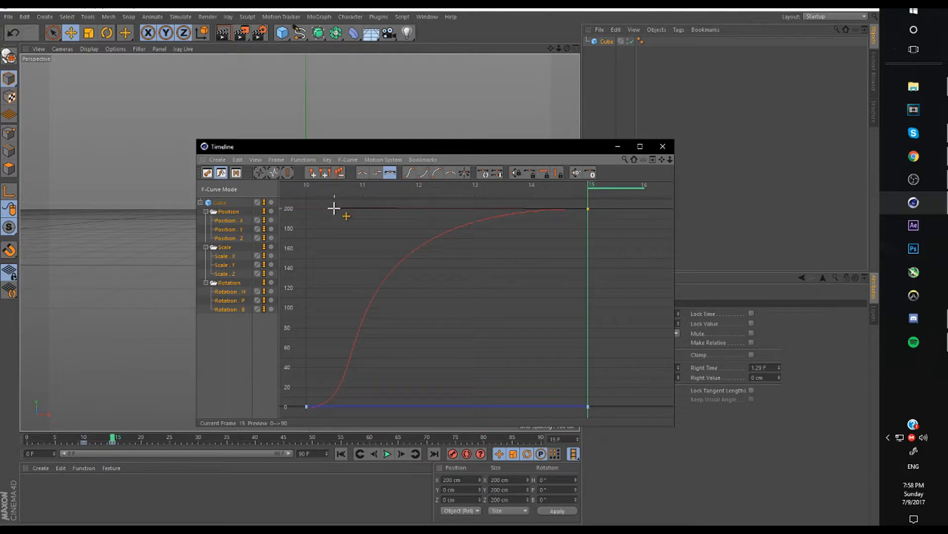
pyautogui.click(662, 146)
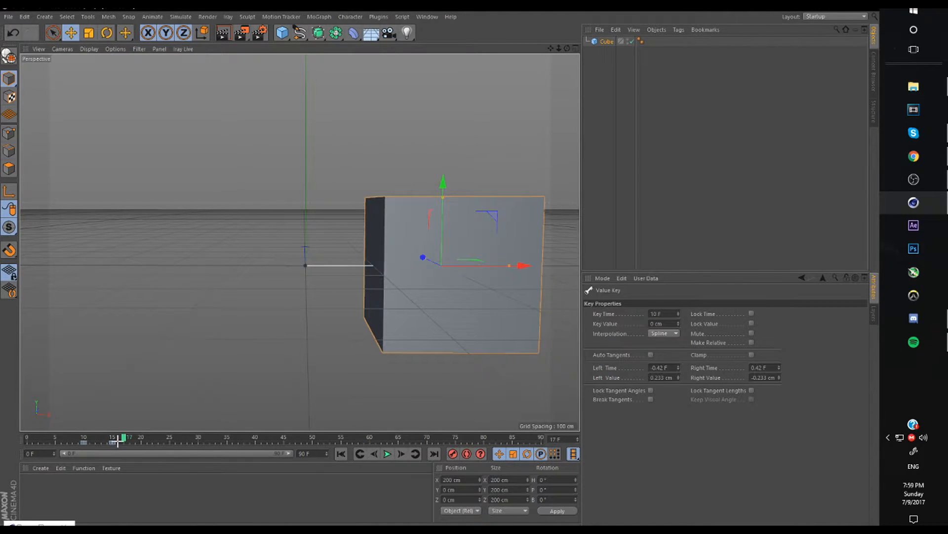
pyautogui.click(386, 454)
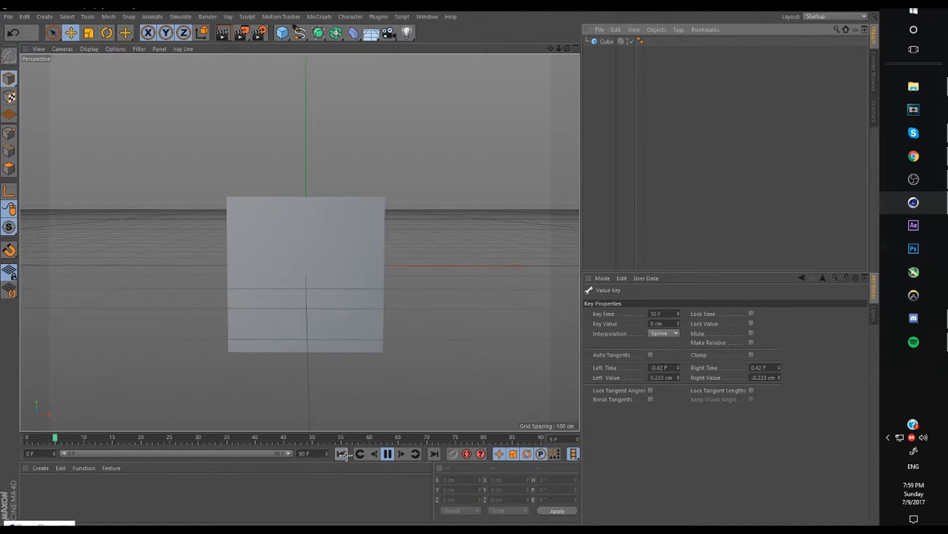
pyautogui.click(387, 453)
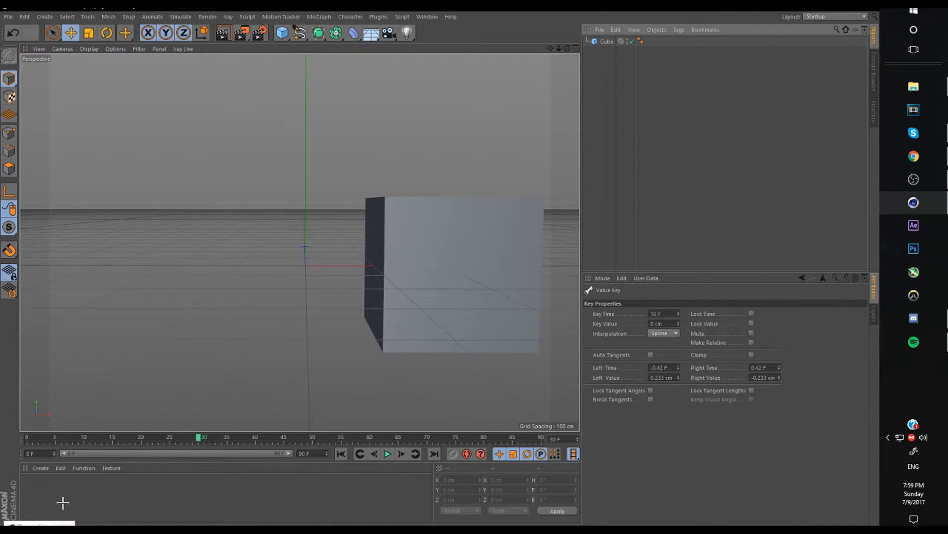
pyautogui.click(450, 273)
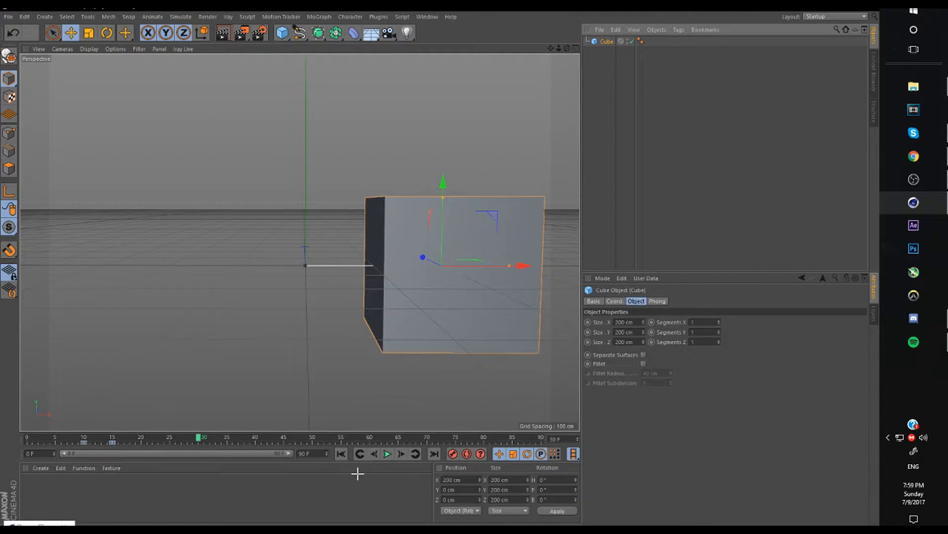
# Scrub to the end key, nudge the cube's X position and tangents, then play the smoother slide.
pyautogui.moveTo(204, 437); pyautogui.dragTo(112, 437)
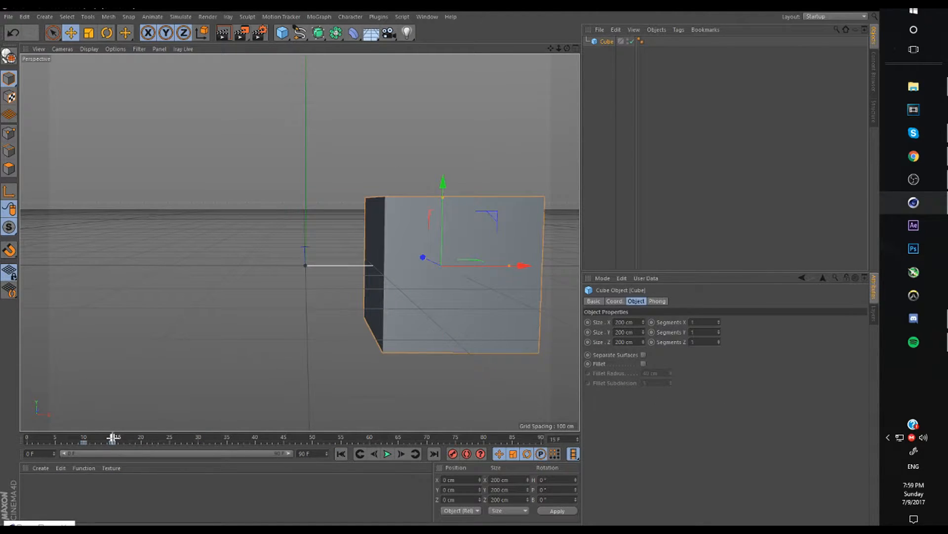
pyautogui.moveTo(515, 264); pyautogui.dragTo(523, 264)
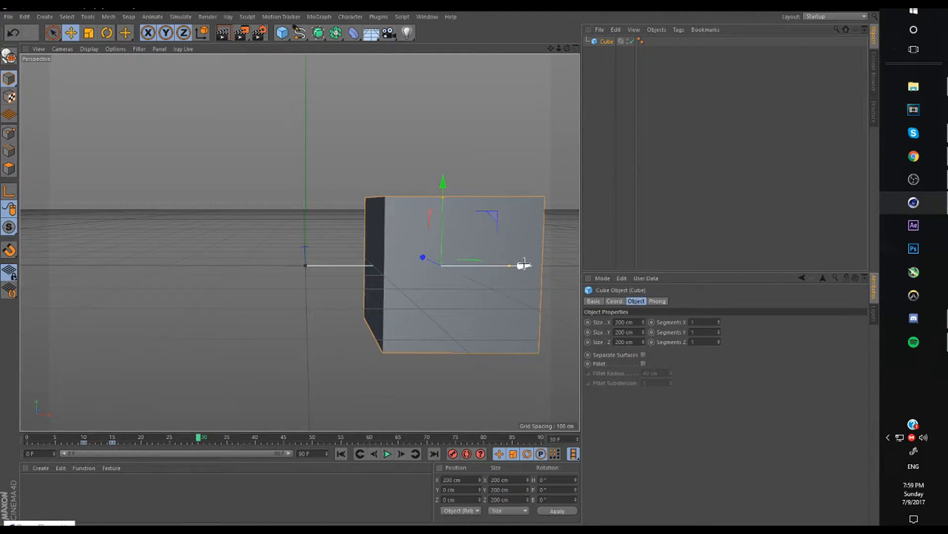
pyautogui.moveTo(508, 265); pyautogui.dragTo(538, 259)
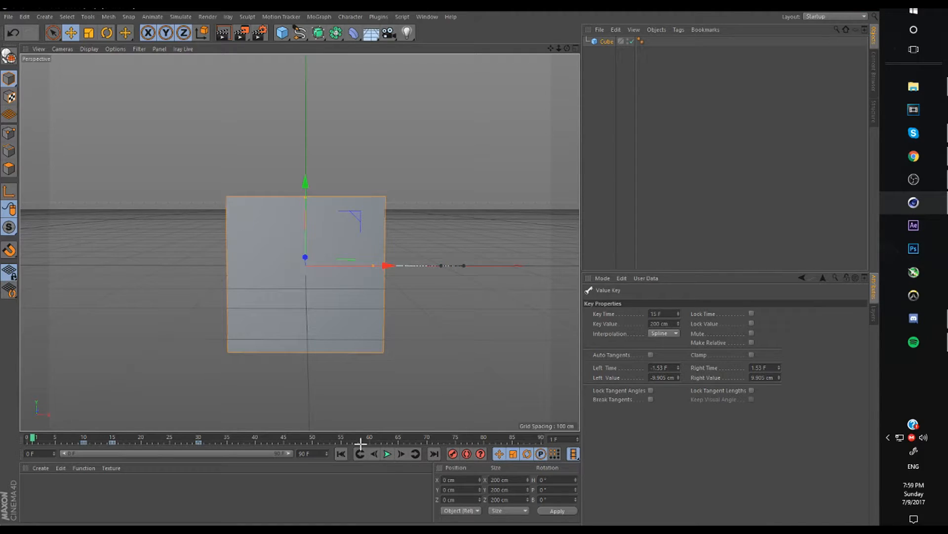
pyautogui.click(386, 454)
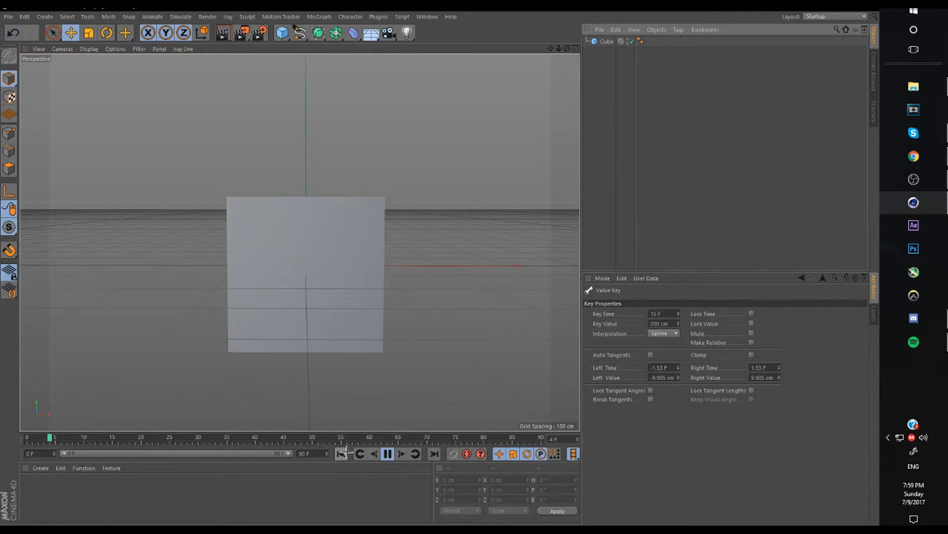
pyautogui.moveTo(343, 453)
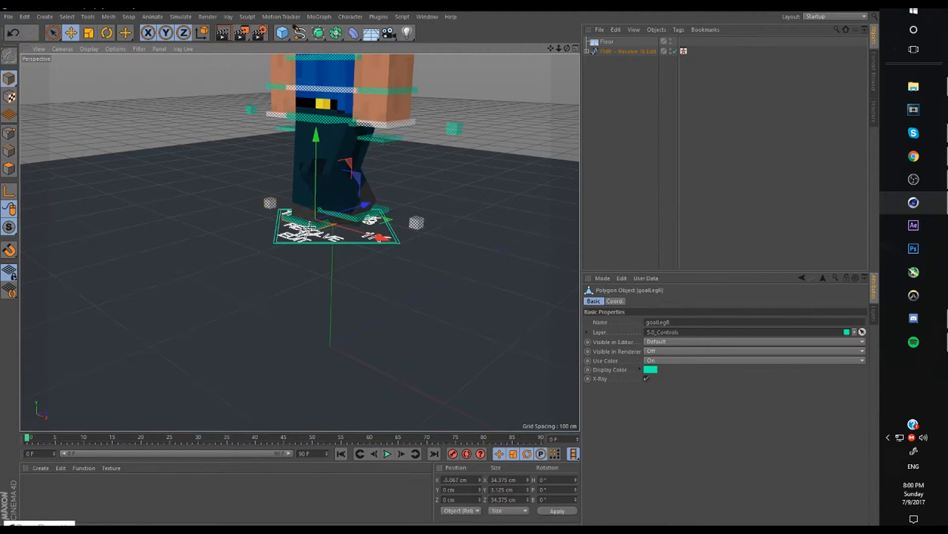
# Select a leg control on the loaded Minecraft character rig.
pyautogui.click(106, 32)
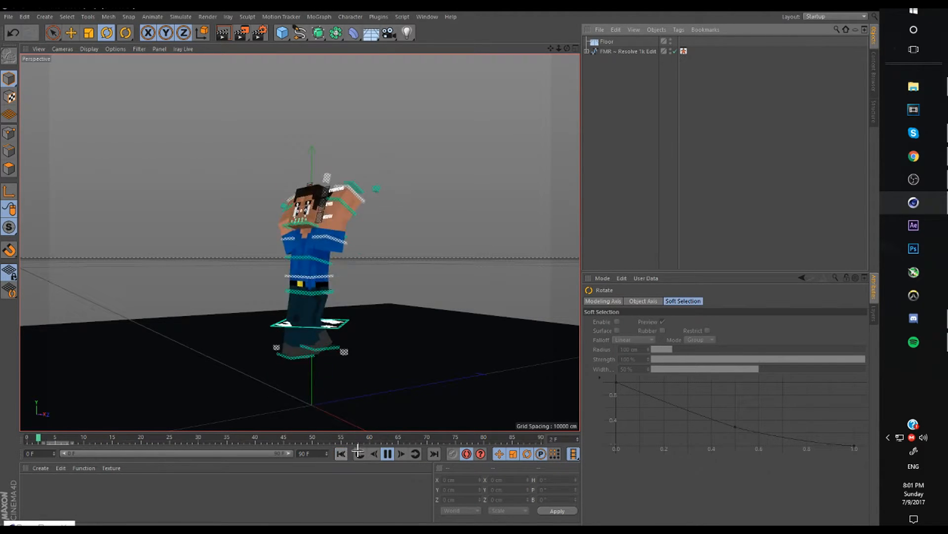
pyautogui.moveTo(341, 453)
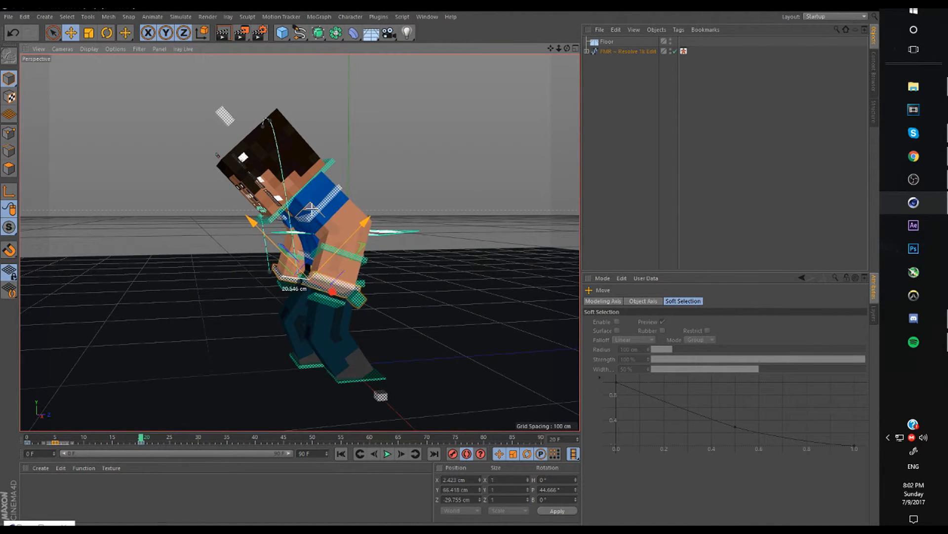
# Pose the hand controls along an arc and select the neck control.
pyautogui.click(296, 214)
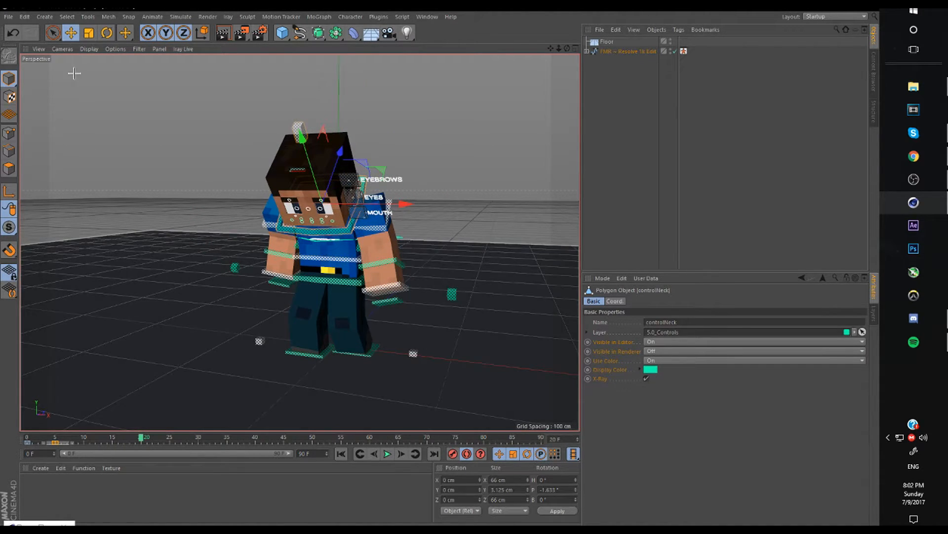
# Keyframe the neck/head rotation with clamped spline tangents and play the eased motion.
pyautogui.click(106, 33)
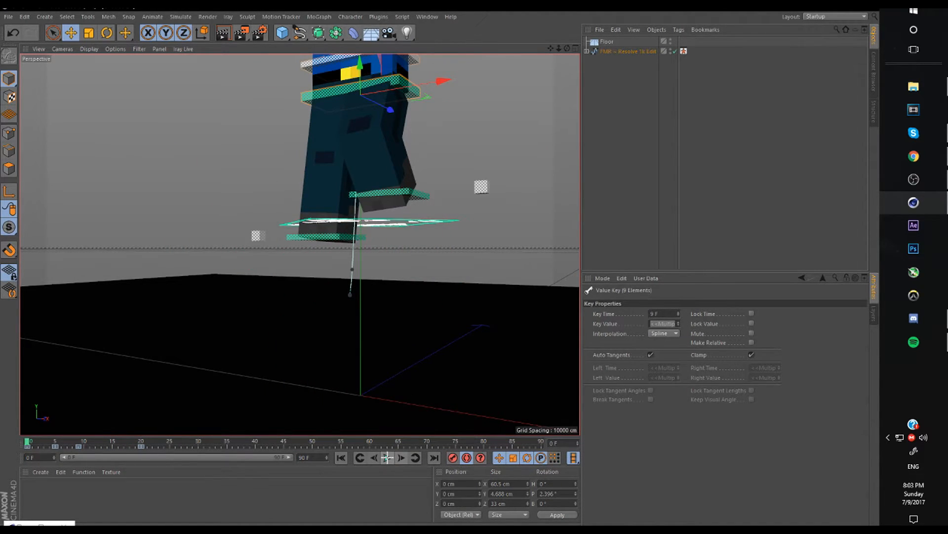
pyautogui.click(387, 457)
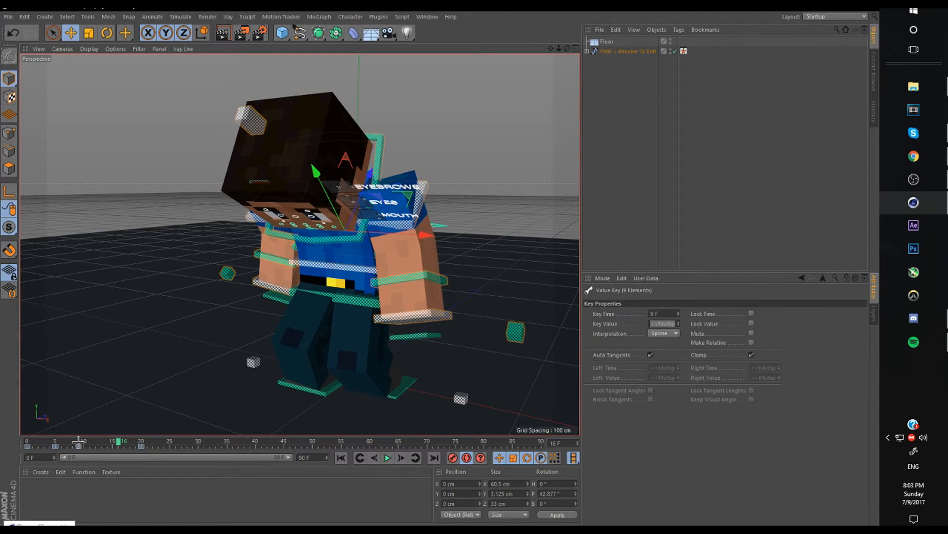
pyautogui.click(387, 457)
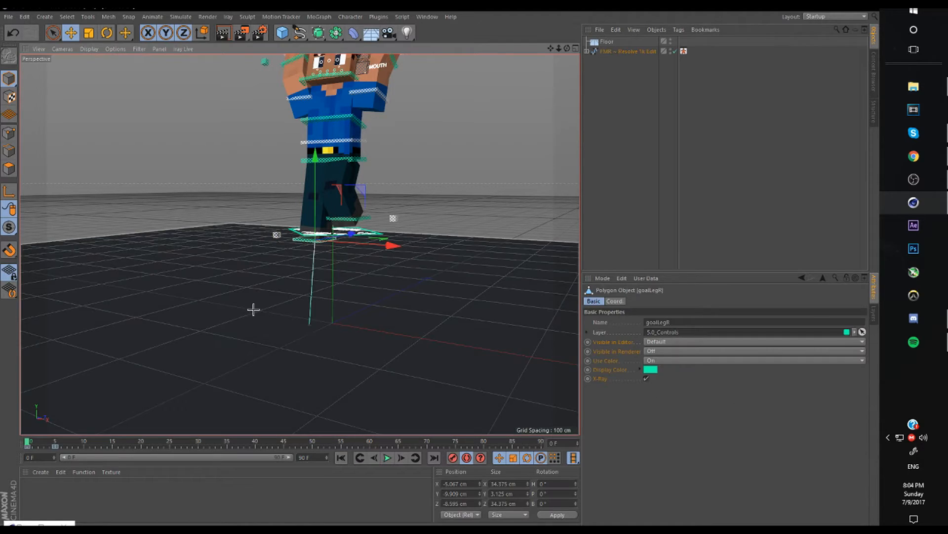
# Shift the goalLegR keys a few frames, play to check the staggered feet, then return to start and stop.
pyautogui.click(49, 442)
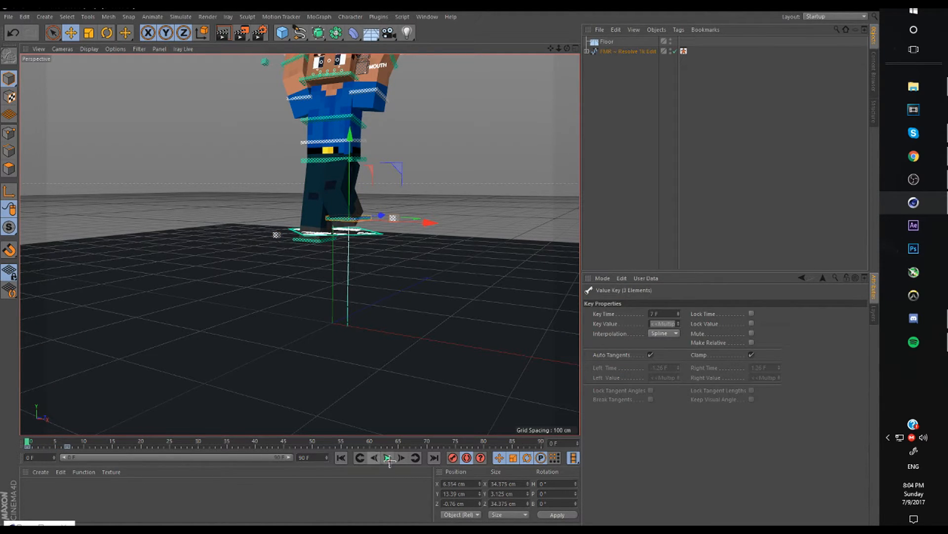
pyautogui.click(386, 457)
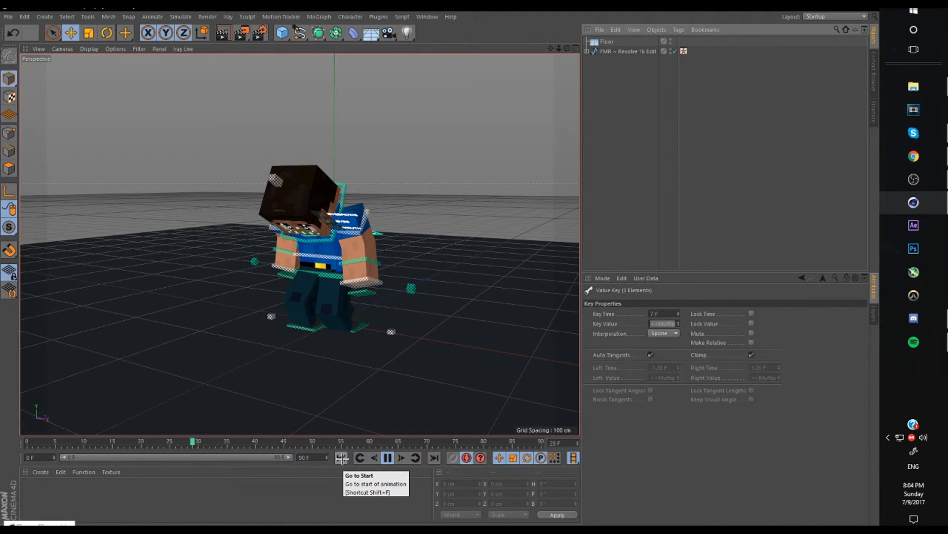
pyautogui.click(342, 458)
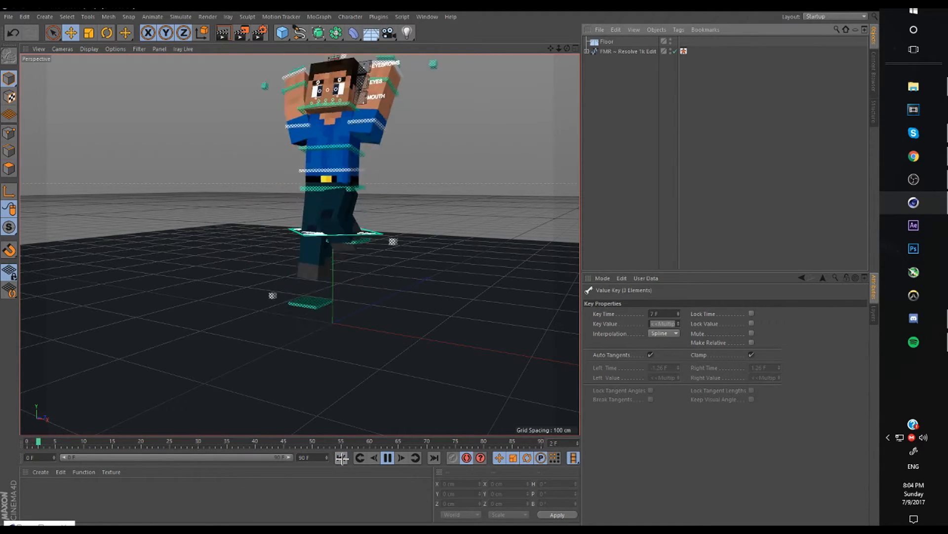
pyautogui.click(402, 456)
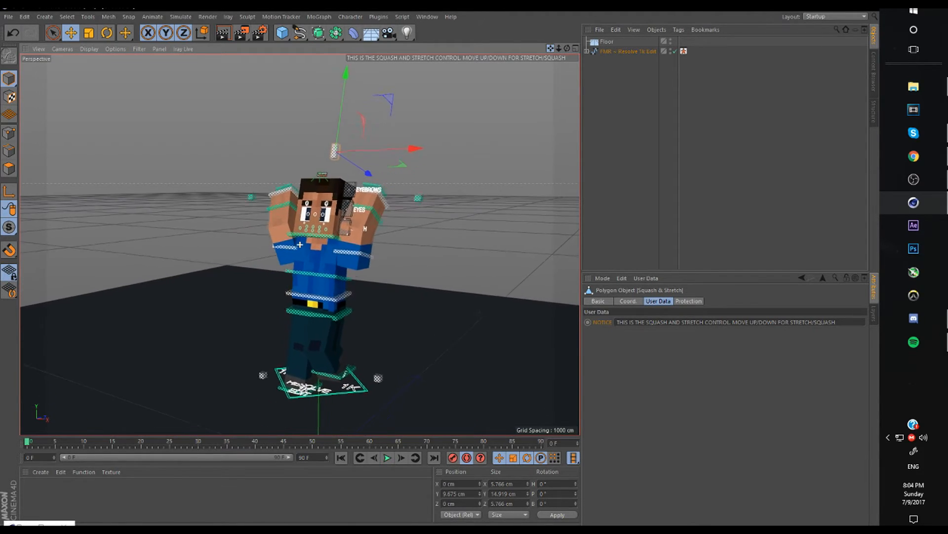
# Squash the body down at the landing, key the stretch back up around frame 13, and play it.
pyautogui.moveTo(335, 151); pyautogui.dragTo(344, 118)
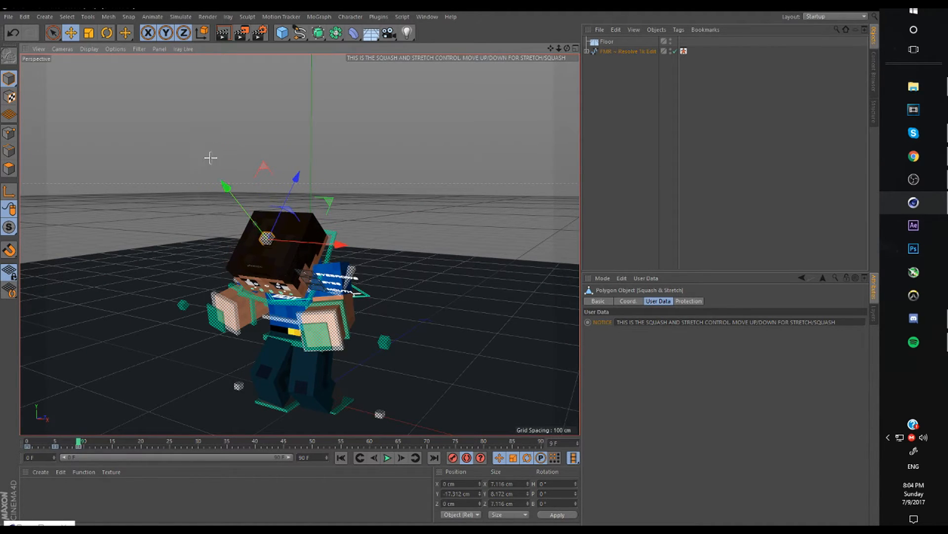
pyautogui.click(388, 457)
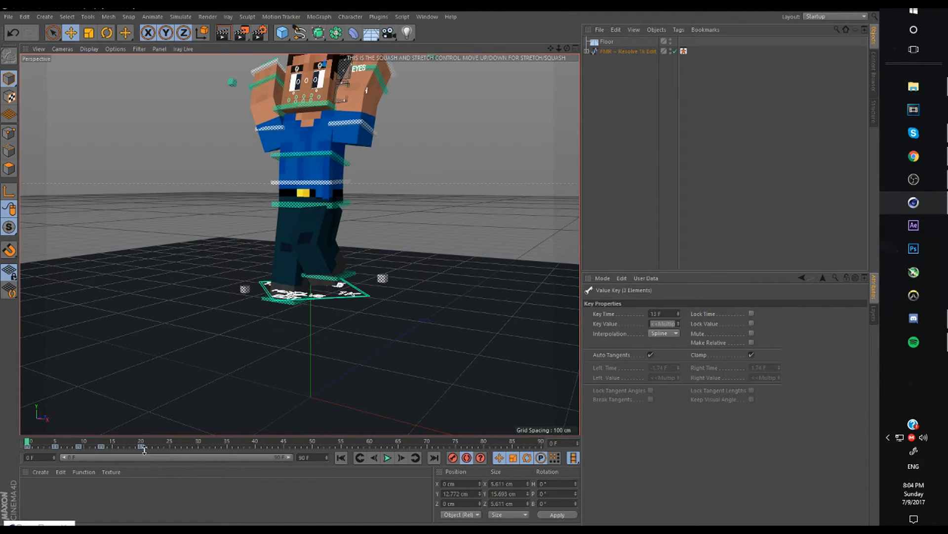
pyautogui.moveTo(140, 446); pyautogui.dragTo(176, 445)
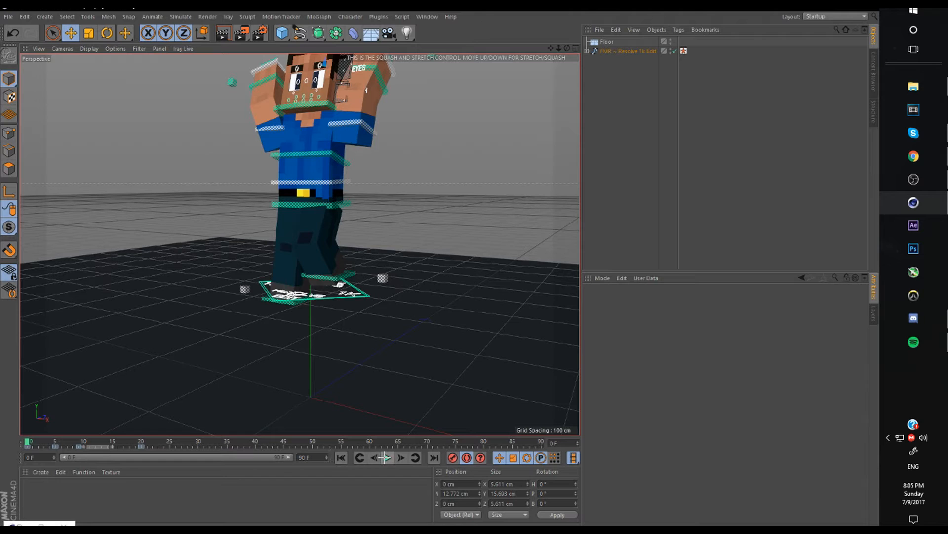
pyautogui.click(386, 458)
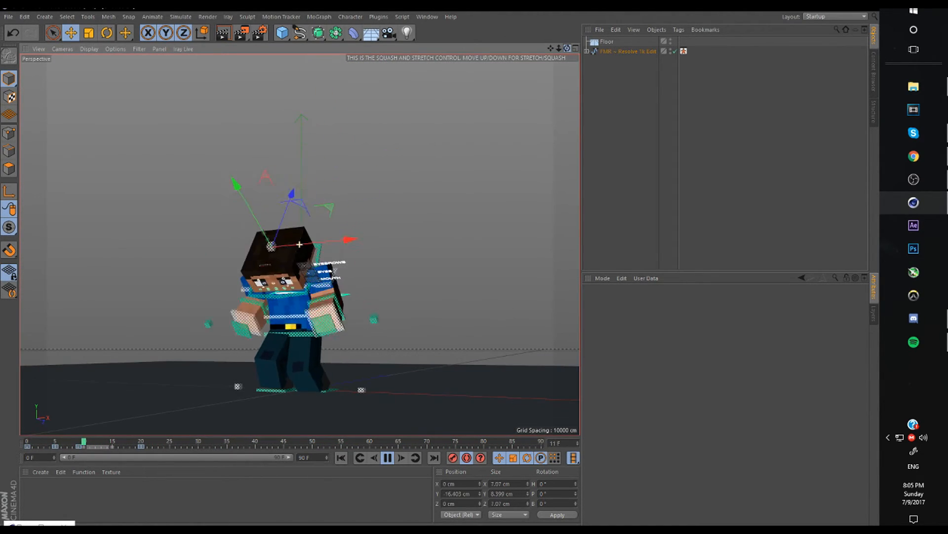
pyautogui.moveTo(341, 458)
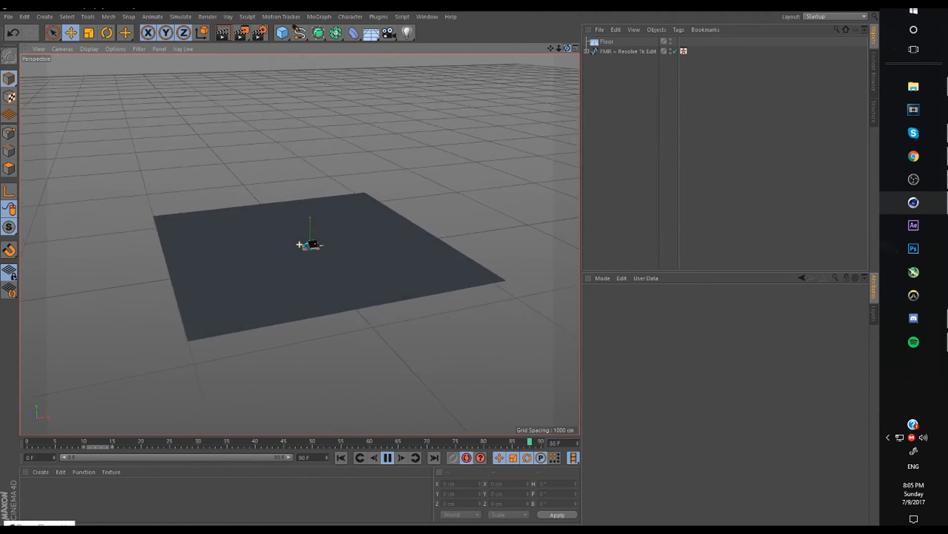
# Frame the character with nothing selected and replay the finished jump-landing from the first frame.
pyautogui.click(607, 41)
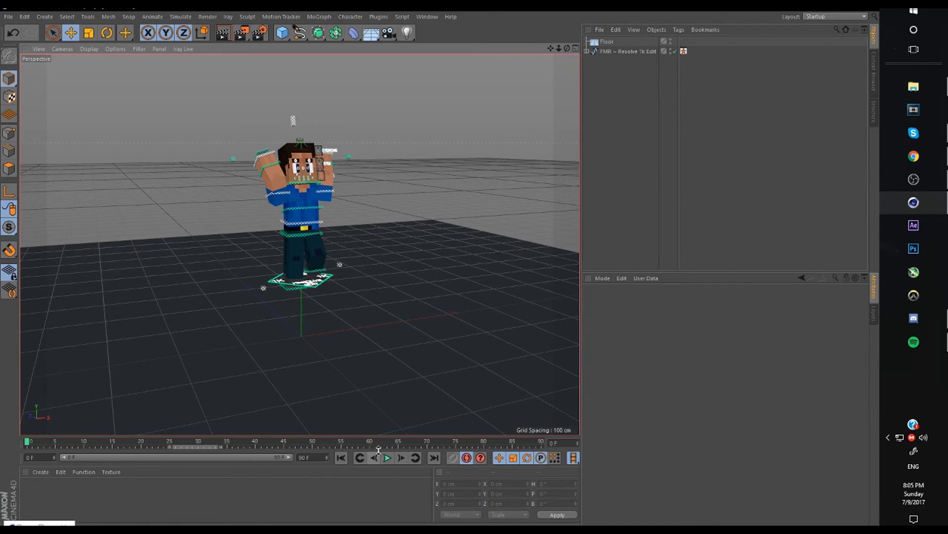
pyautogui.click(387, 458)
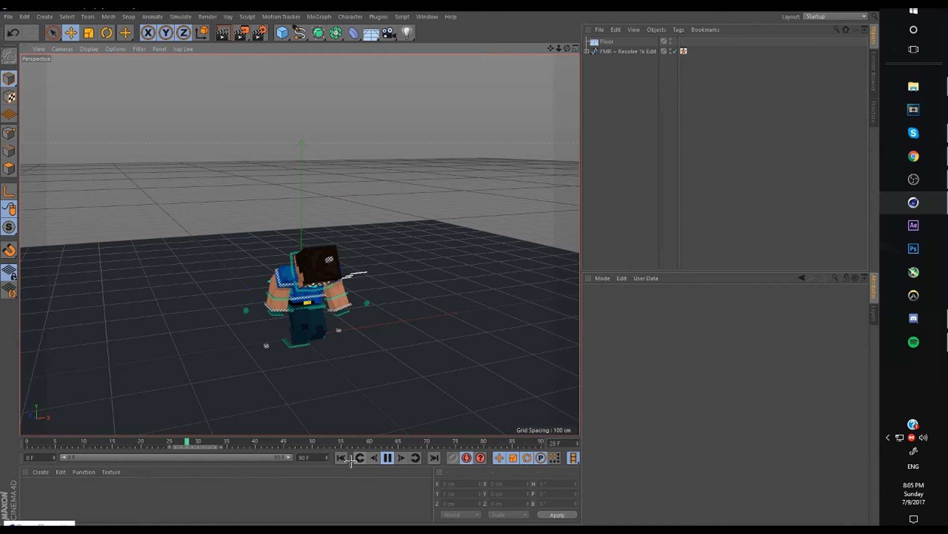
pyautogui.click(342, 457)
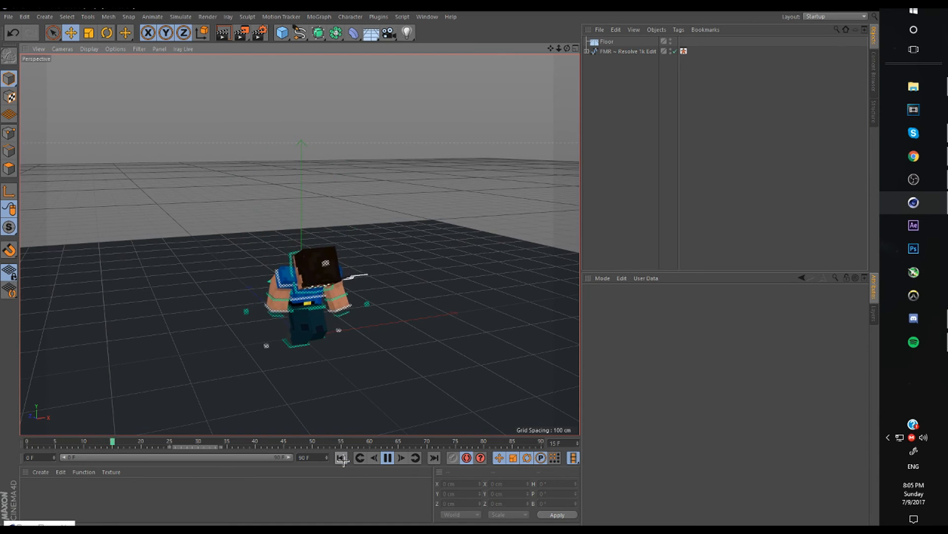